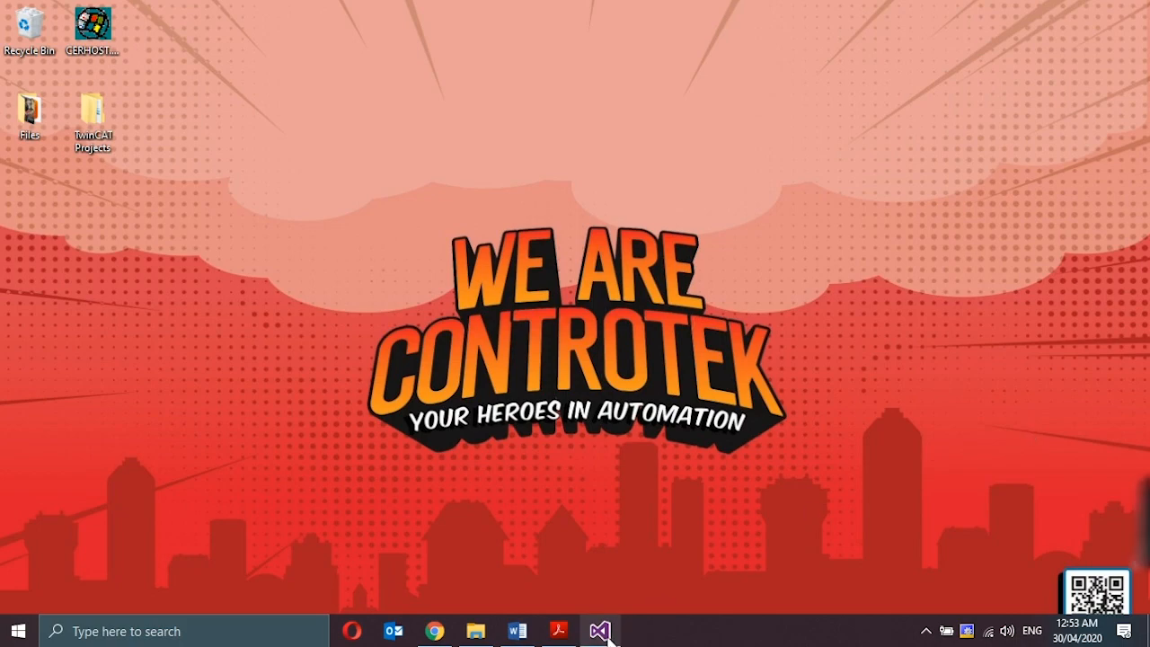
Bring up Visual Studio with the TwinCAT Project1 solution and its PLC node
left_click(600, 629)
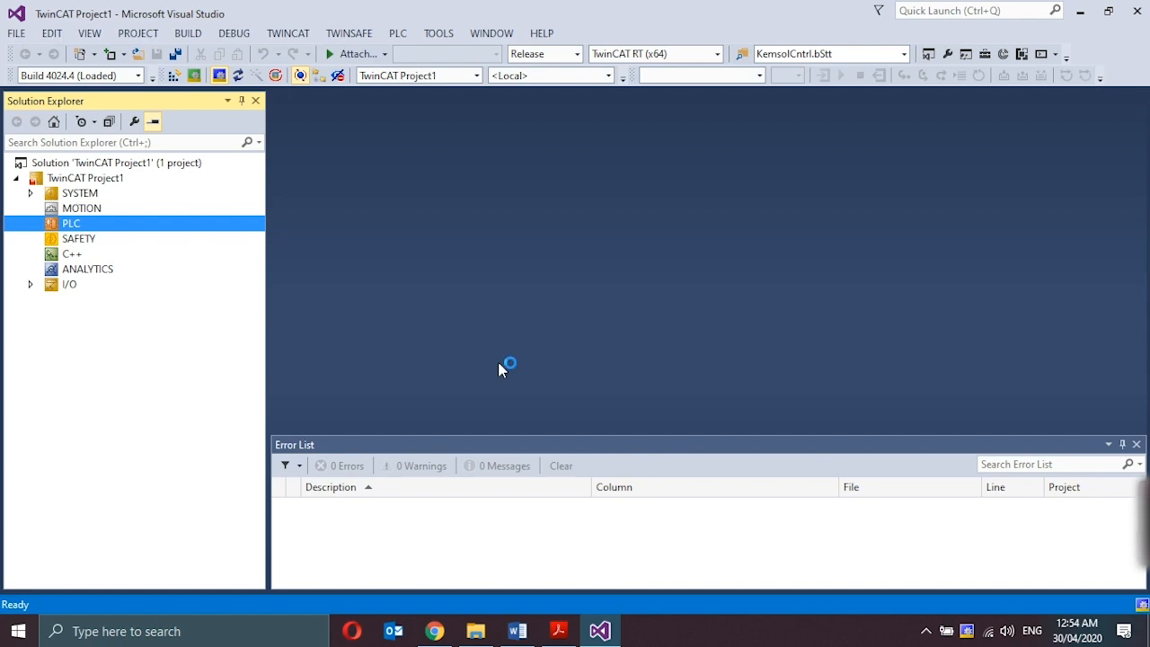
mouse_move(504, 370)
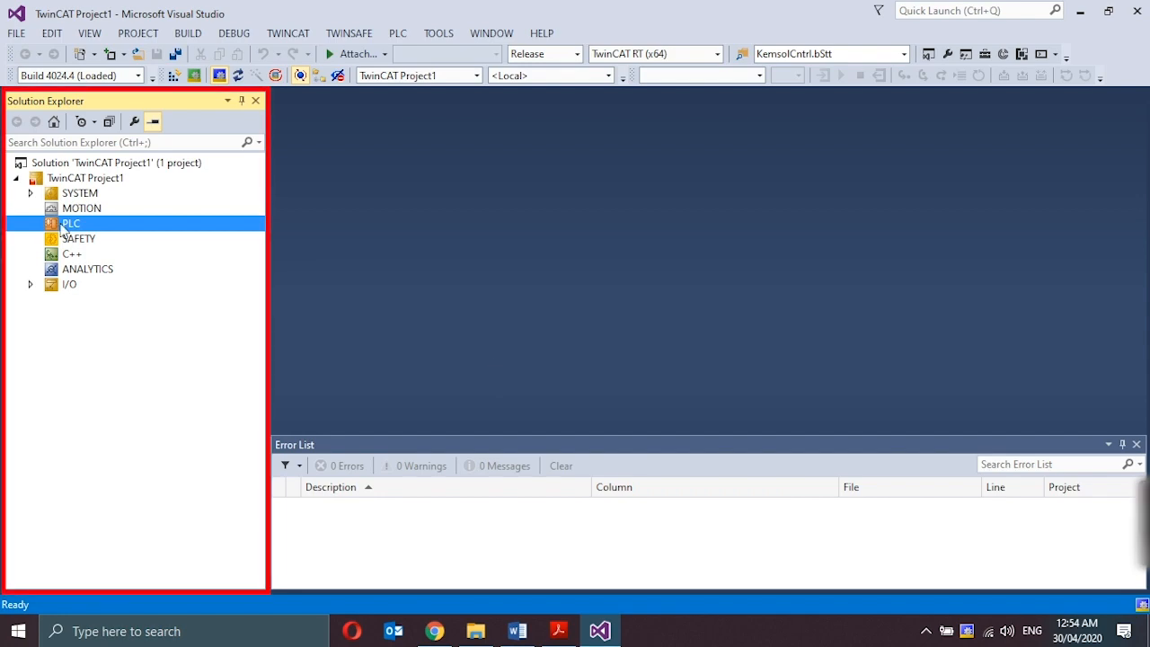
Start Add New Item on the PLC node to get the PLC project templates
right_click(72, 223)
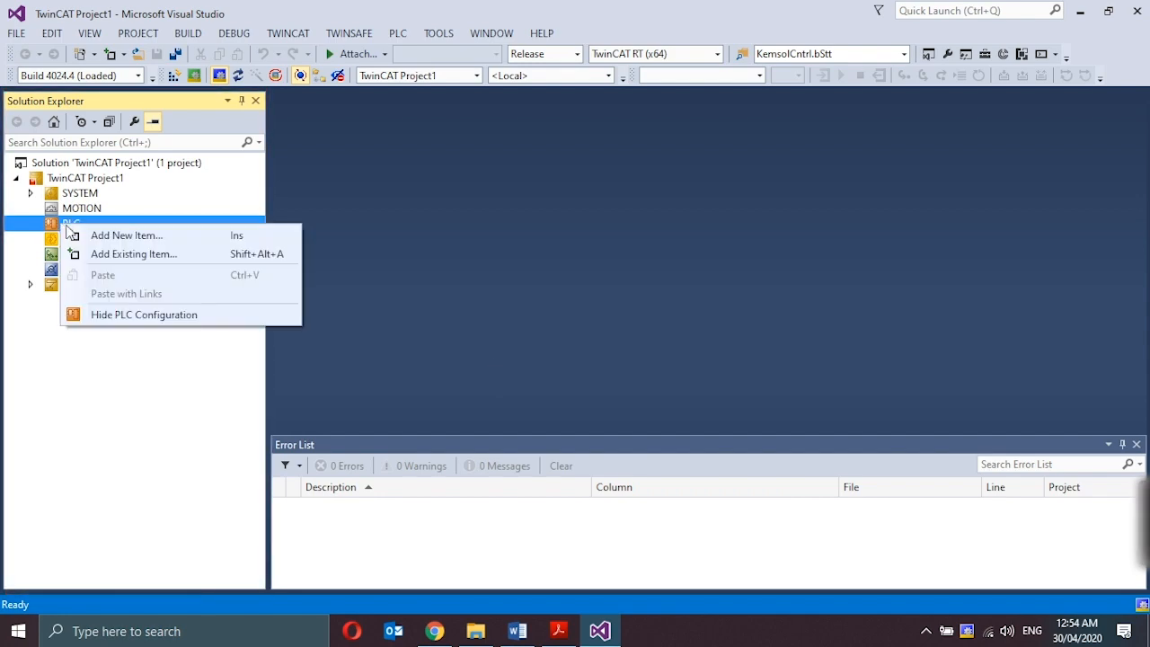
left_click(126, 234)
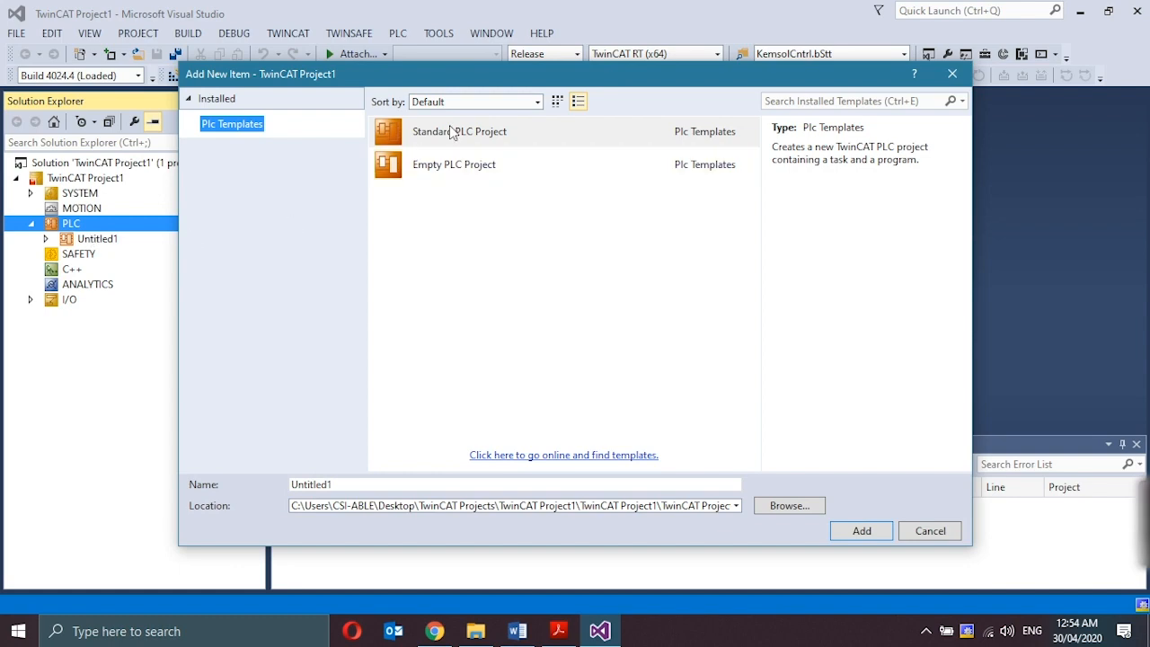
Create a Standard PLC Project named Project1 under the PLC node
left_click(460, 132)
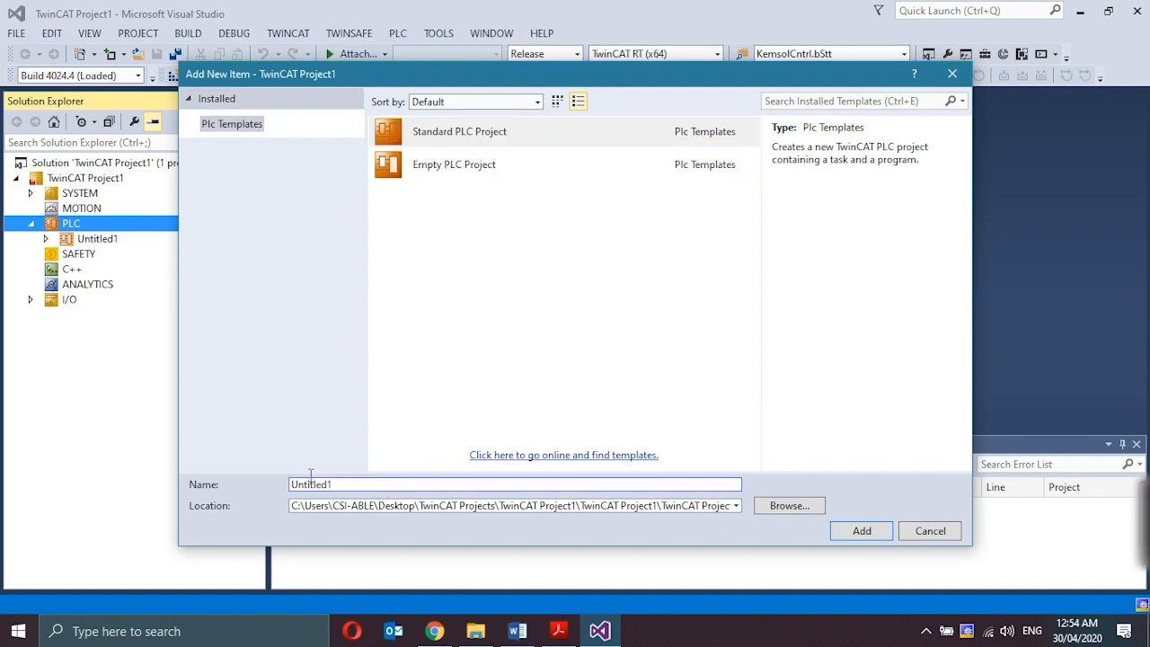
triple_click(513, 483)
type("Project1")
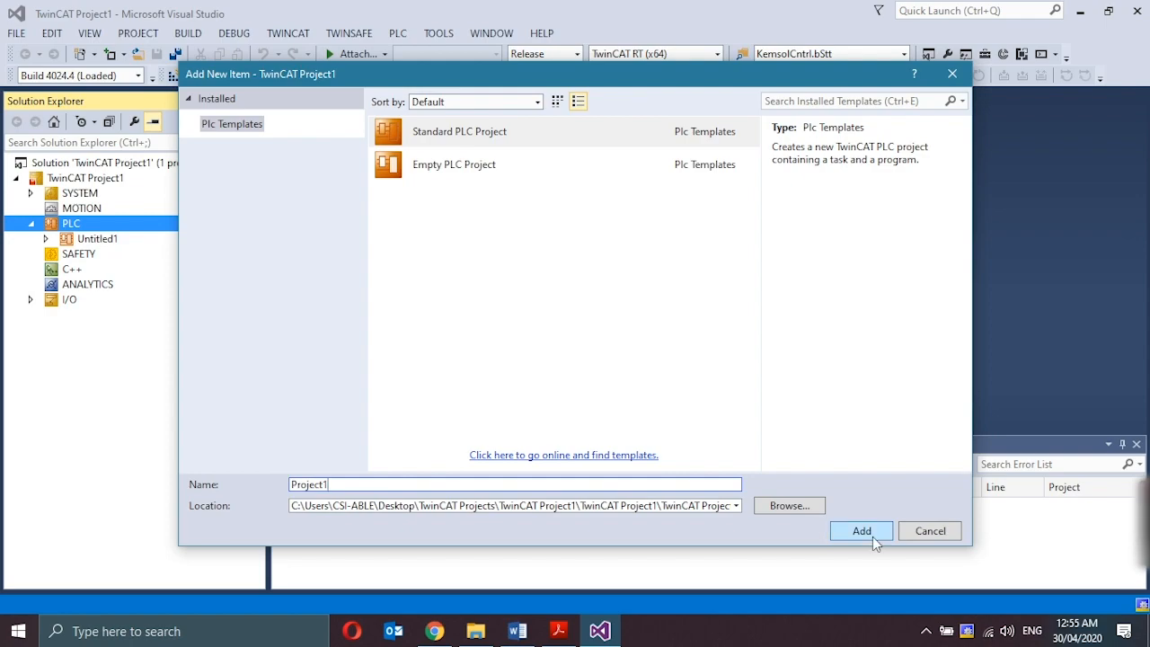
left_click(859, 530)
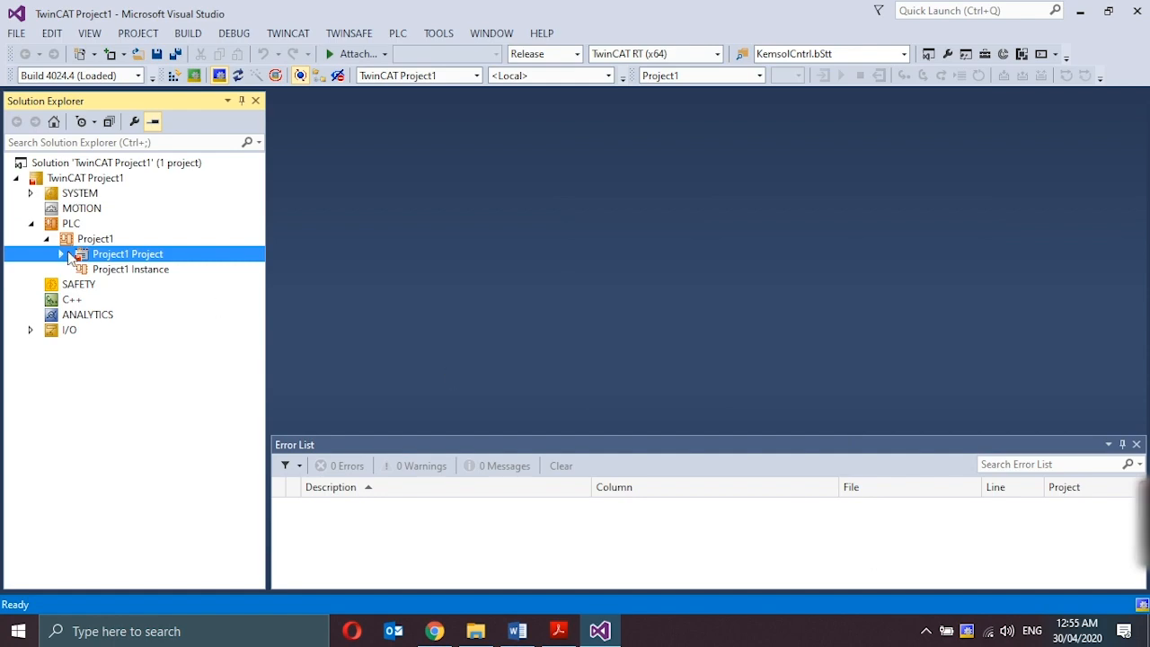
Expand Project1 Project to show DUTs, GVLs, POUs, VISUs and PlcTask in a widened tree
left_click(61, 254)
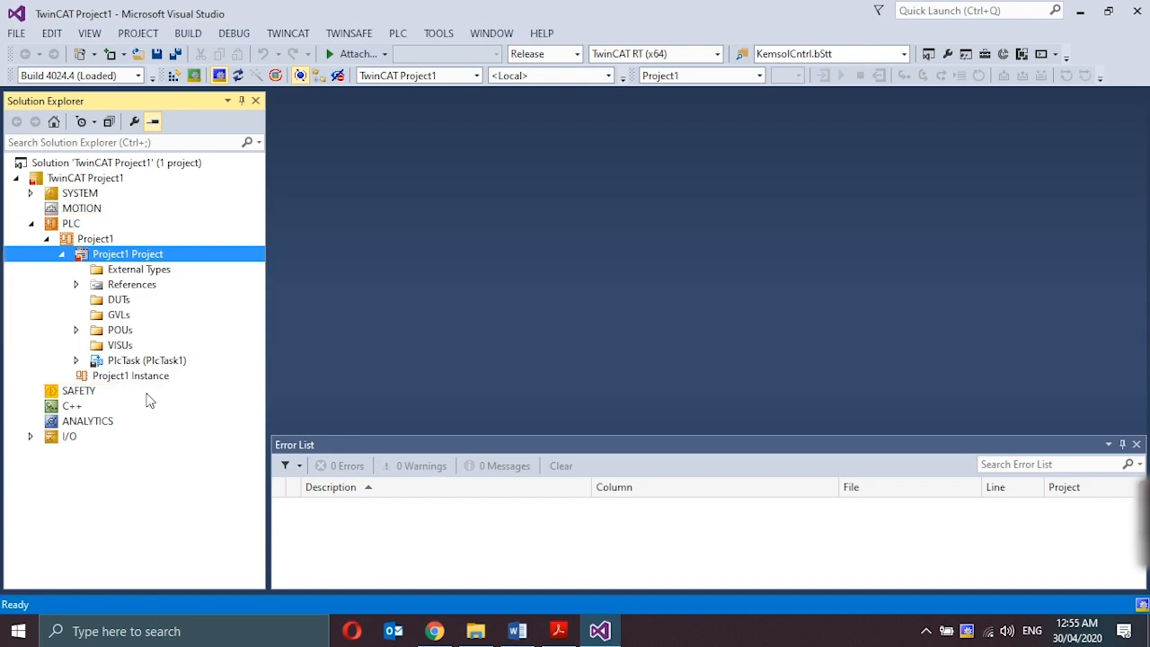
left_click_drag(266, 281, 295, 280)
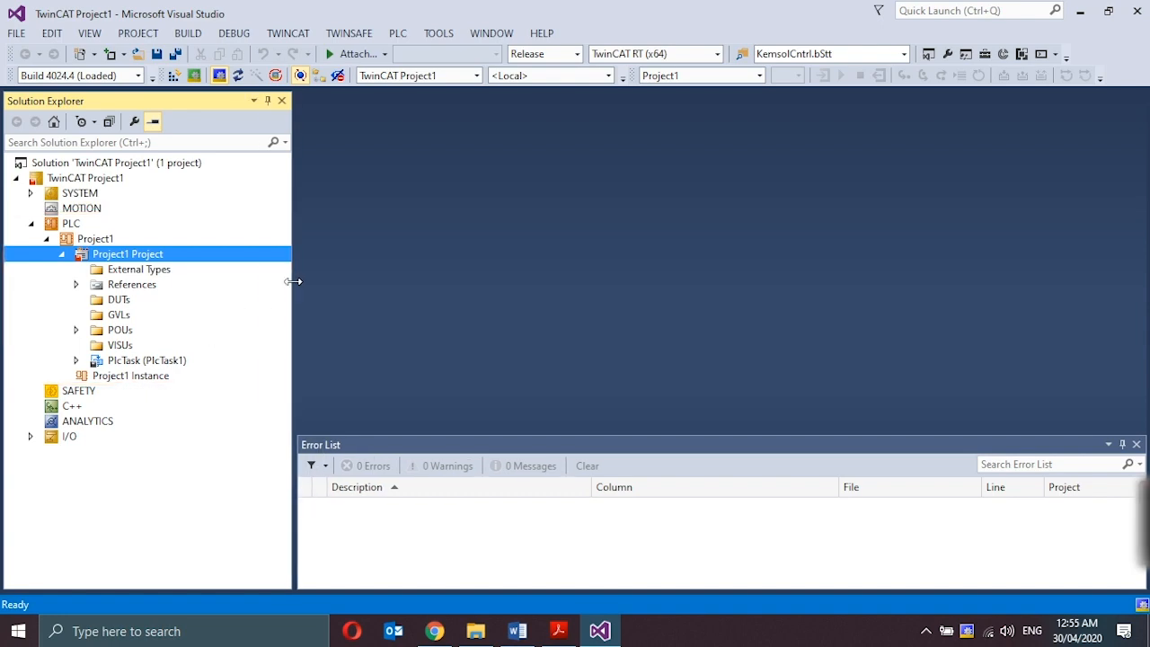
mouse_move(4, 324)
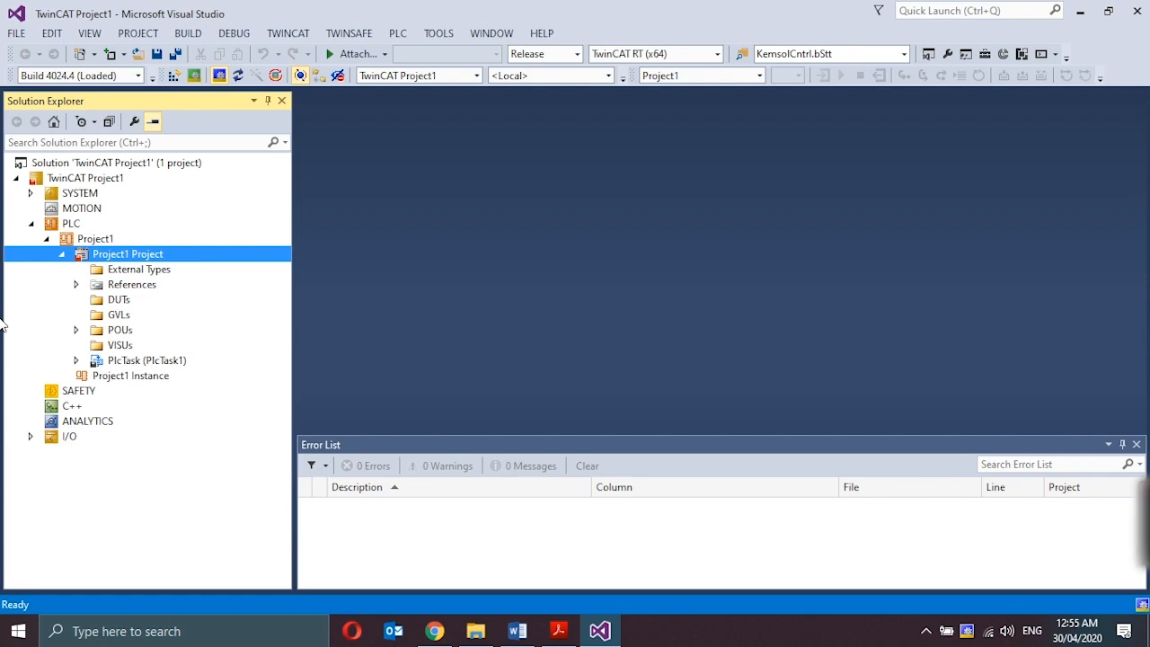
mouse_move(40, 280)
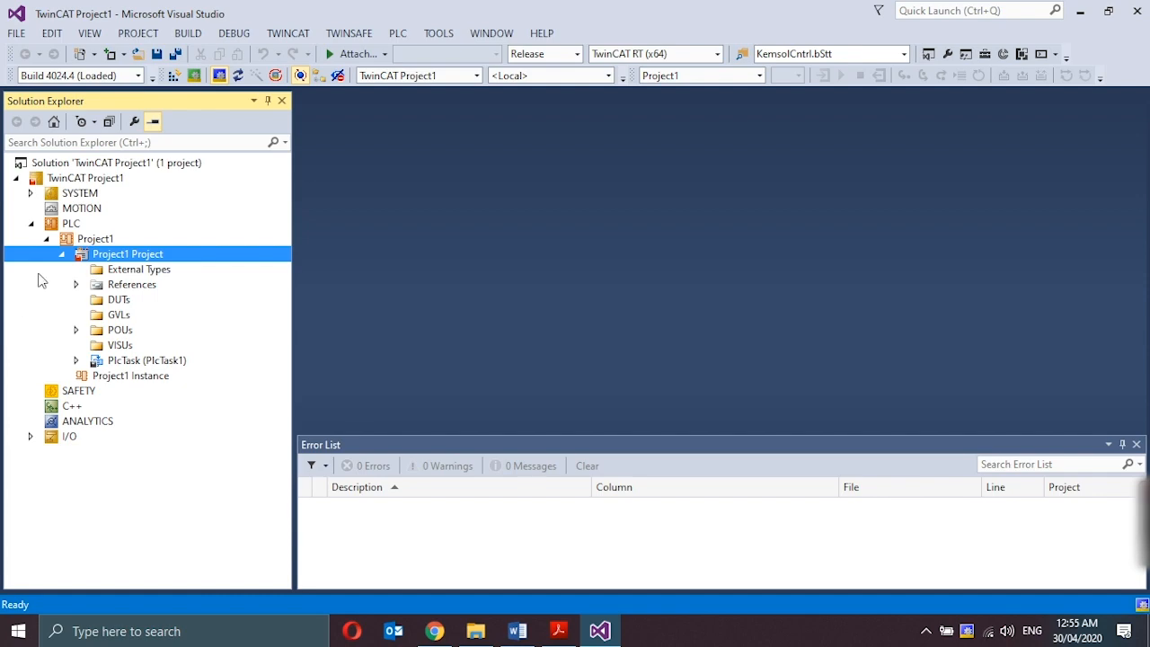
mouse_move(133, 384)
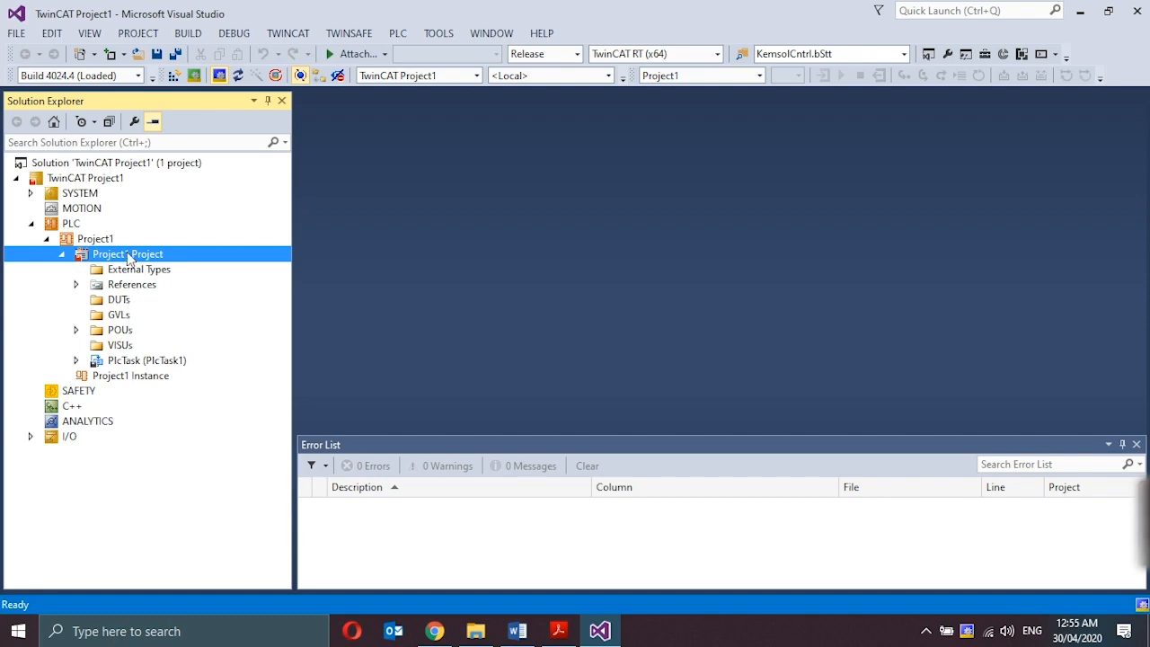
mouse_move(137, 371)
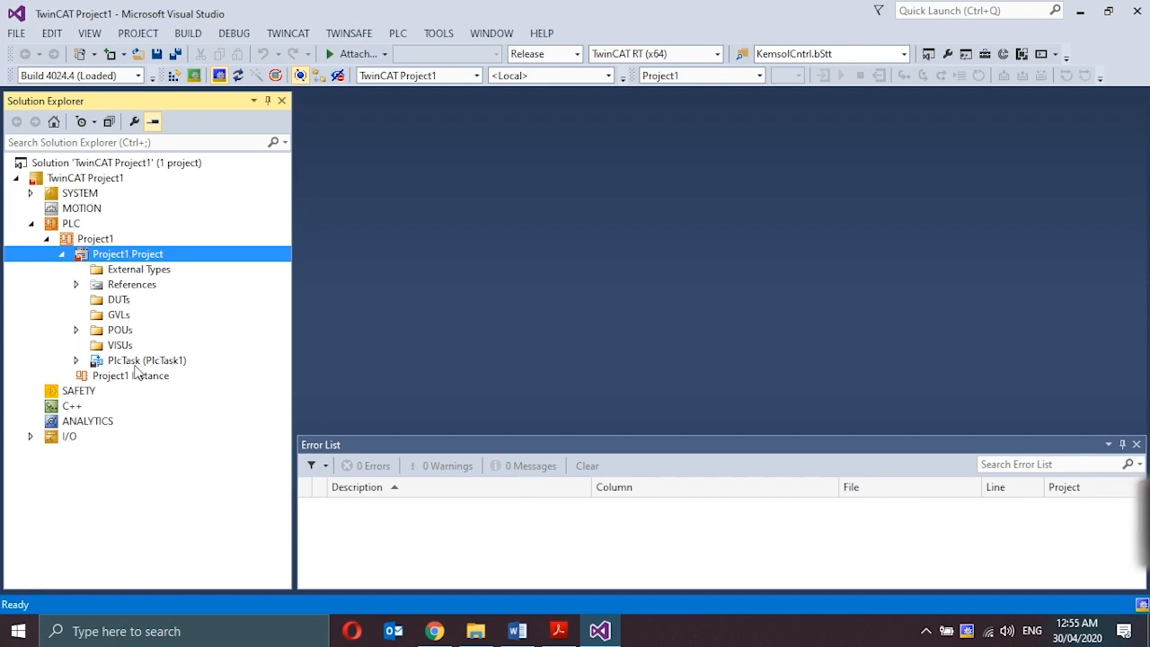
left_click(130, 375)
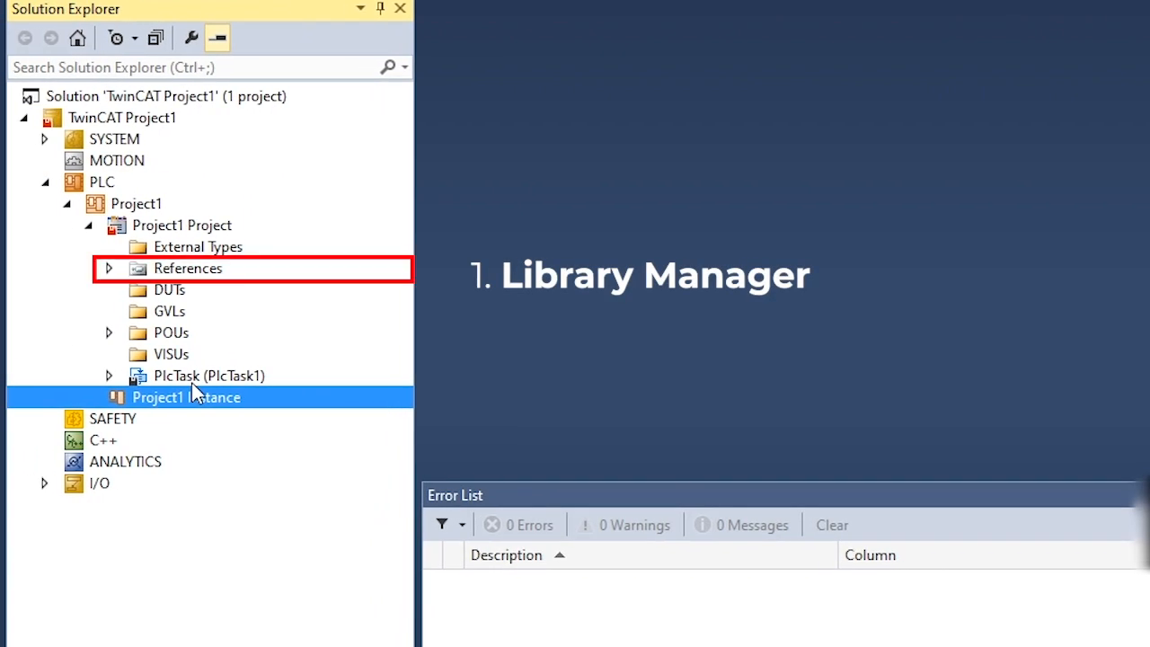
left_click(136, 203)
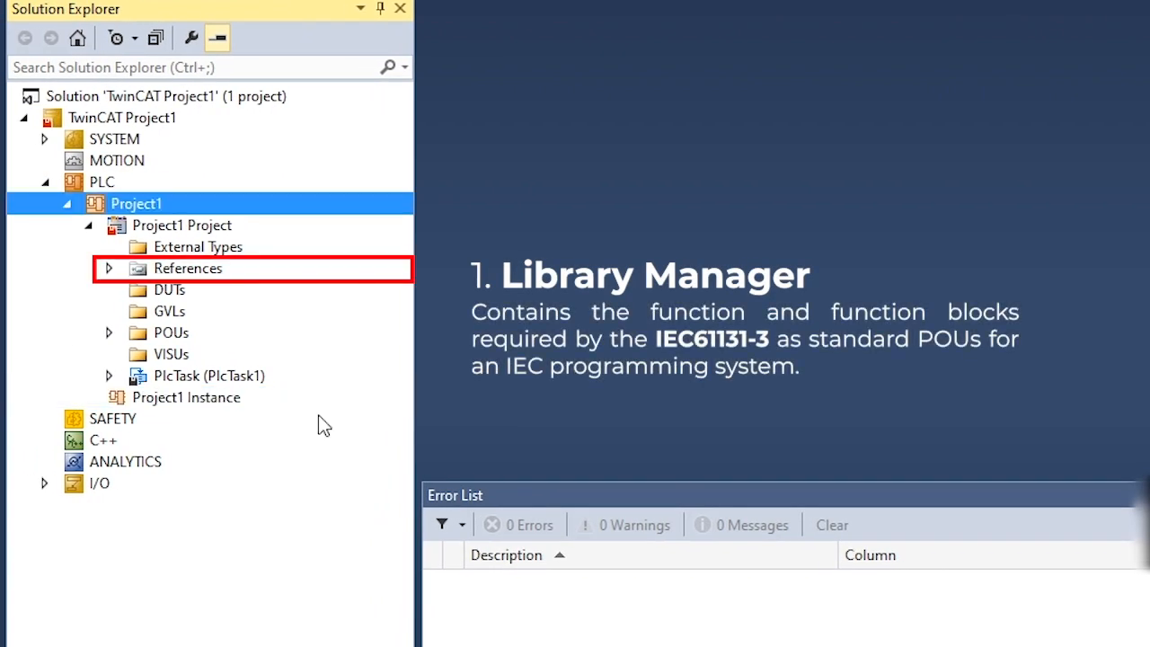